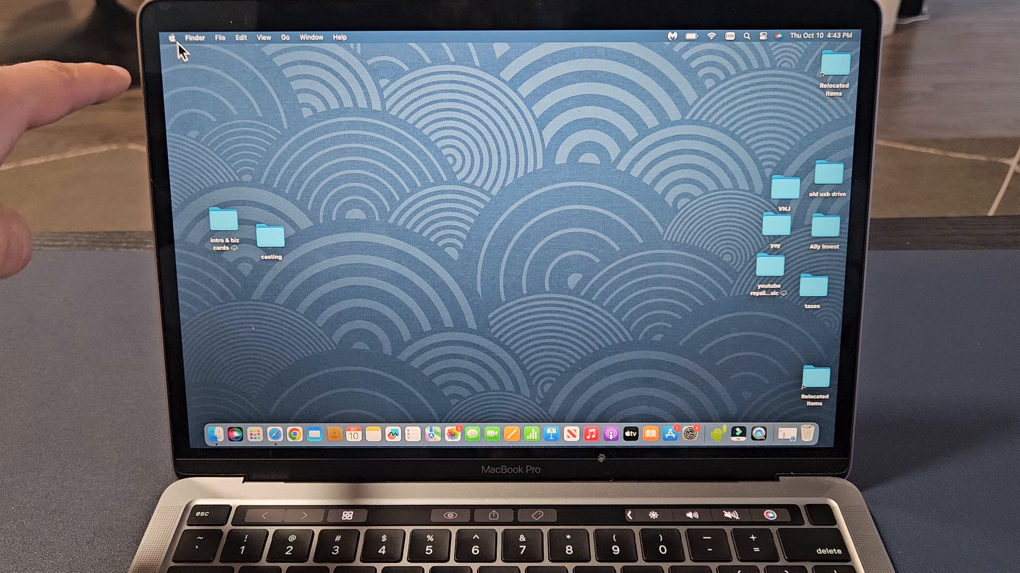
Launch System Settings from the Apple menu on the Finder desktop.
left_click(172, 37)
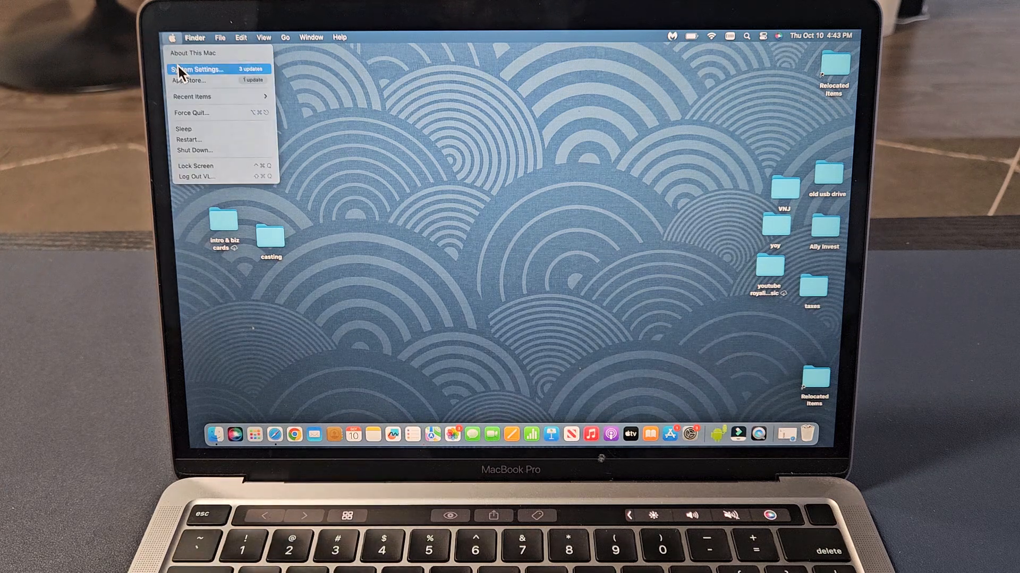
left_click(200, 69)
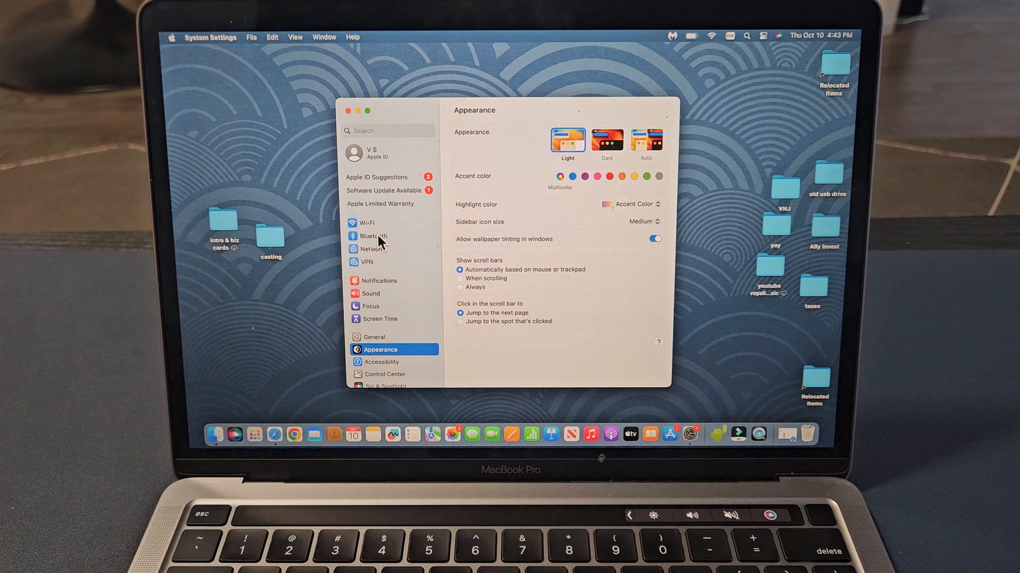
Show the Bluetooth page from the System Settings sidebar.
left_click(373, 235)
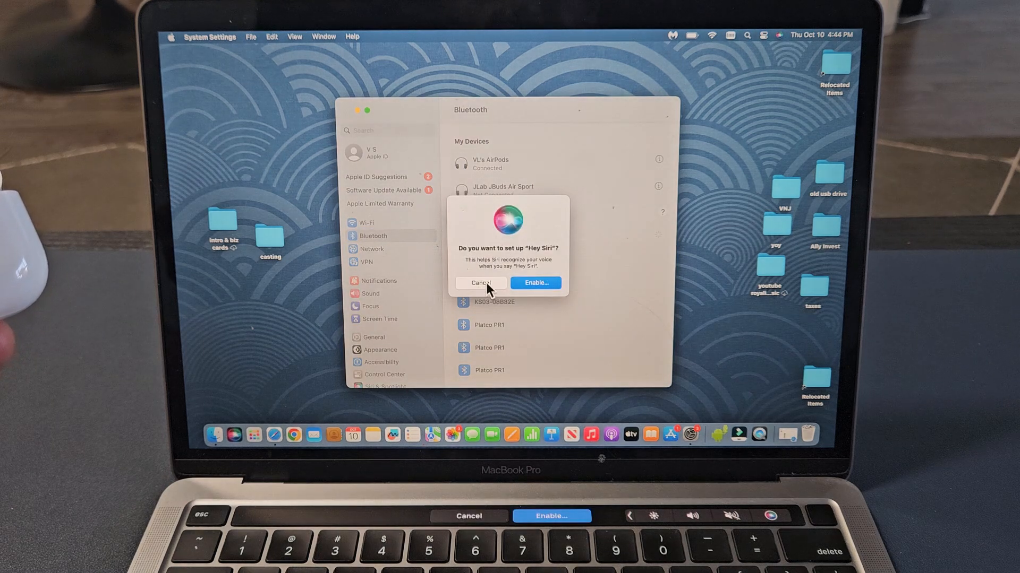
Dismiss the 'Hey Siri' setup offer, leaving AirPods listed as Connected.
left_click(480, 283)
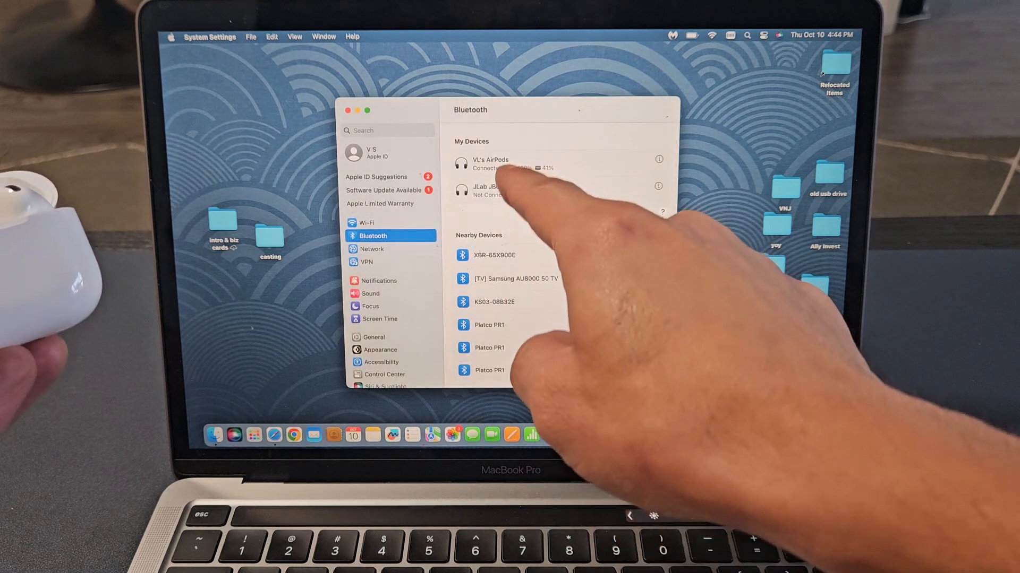